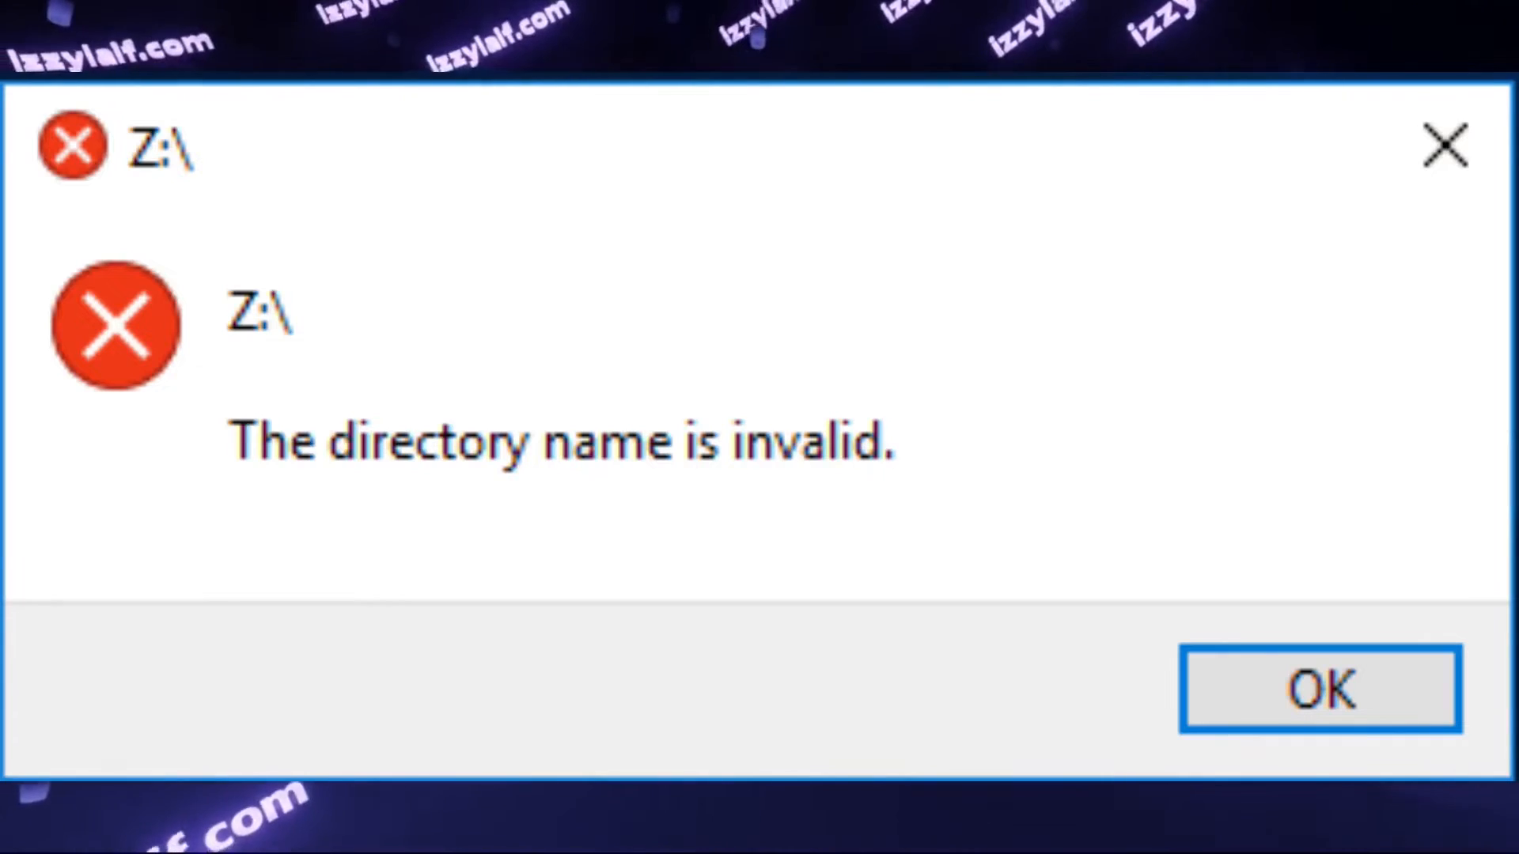
# Dismiss the Z:\ 'directory name is invalid' error to return to the drives list.
pyautogui.click(1319, 688)
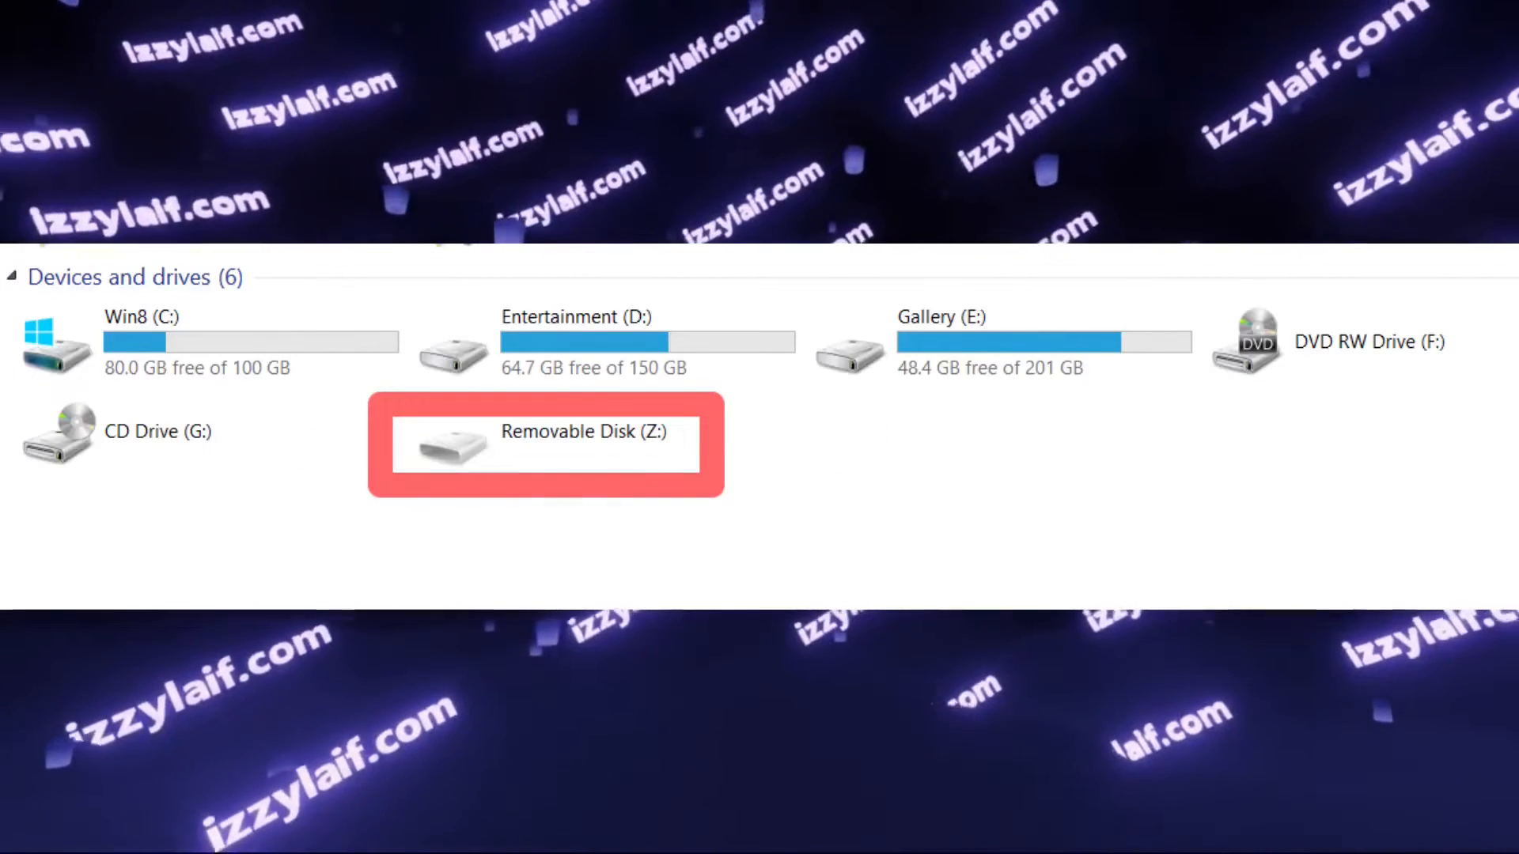